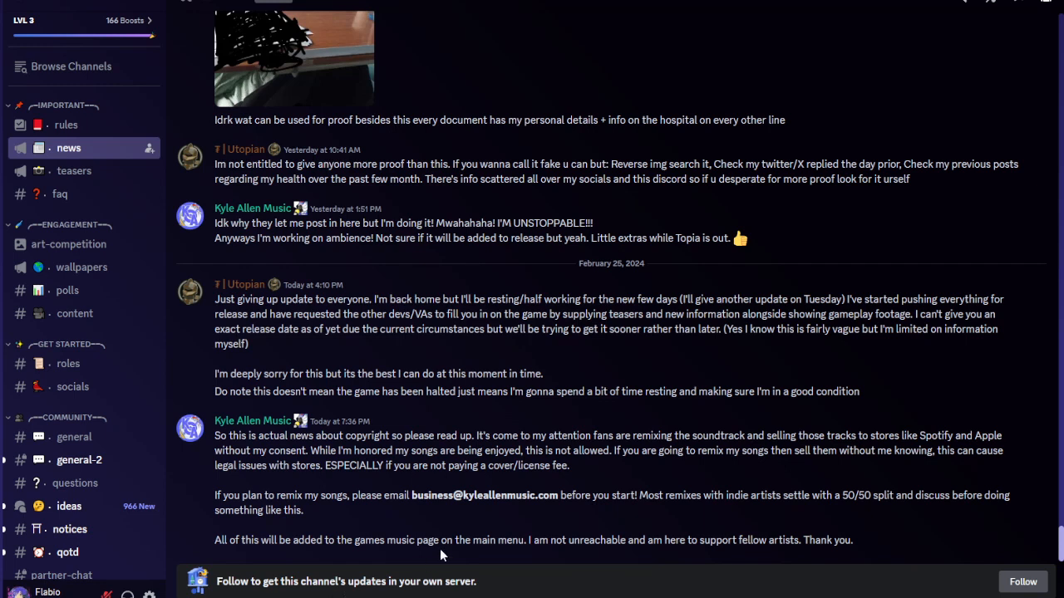
mouse_move(478, 528)
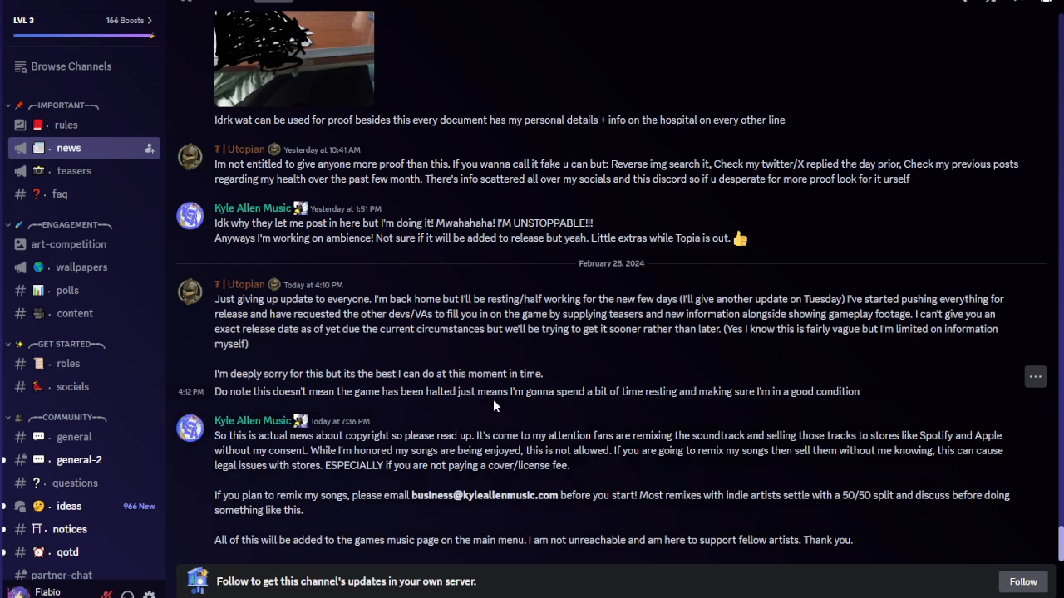
mouse_move(331, 352)
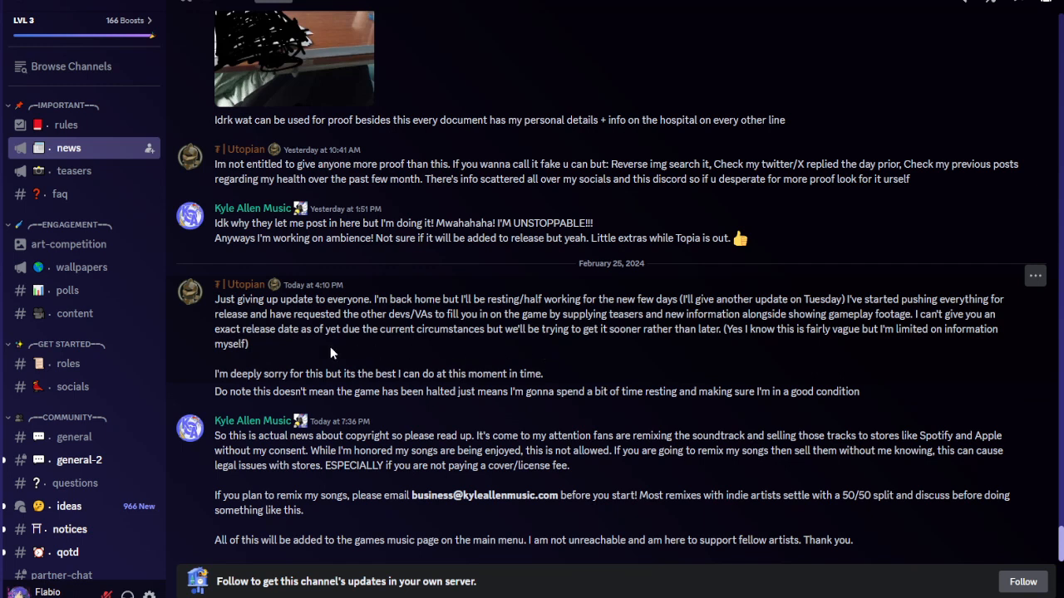
mouse_move(1035, 276)
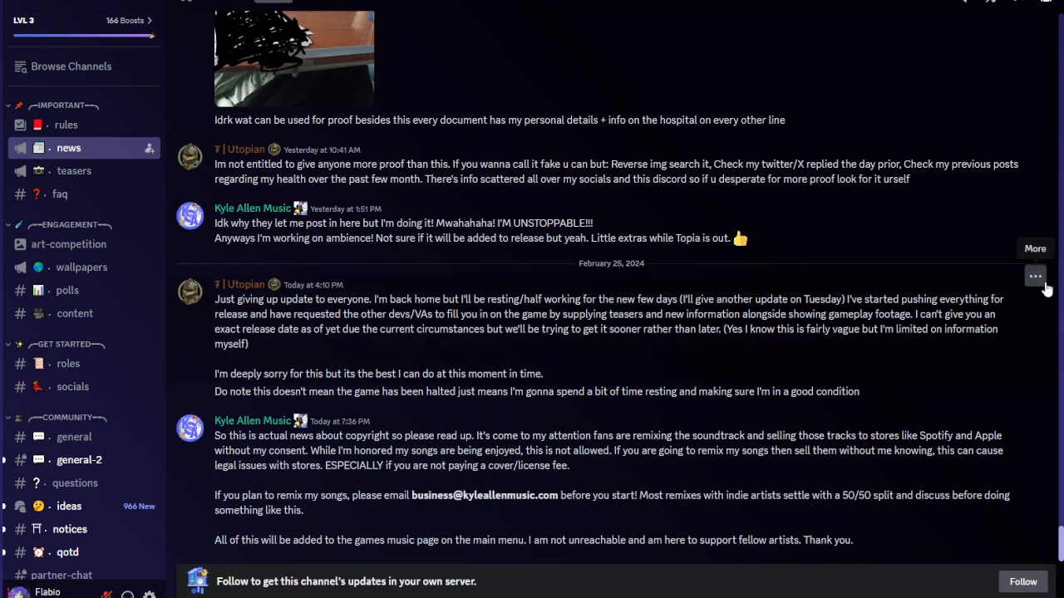
Hover the news update messages' extra actions, then switch to the #general channel
left_click(1035, 276)
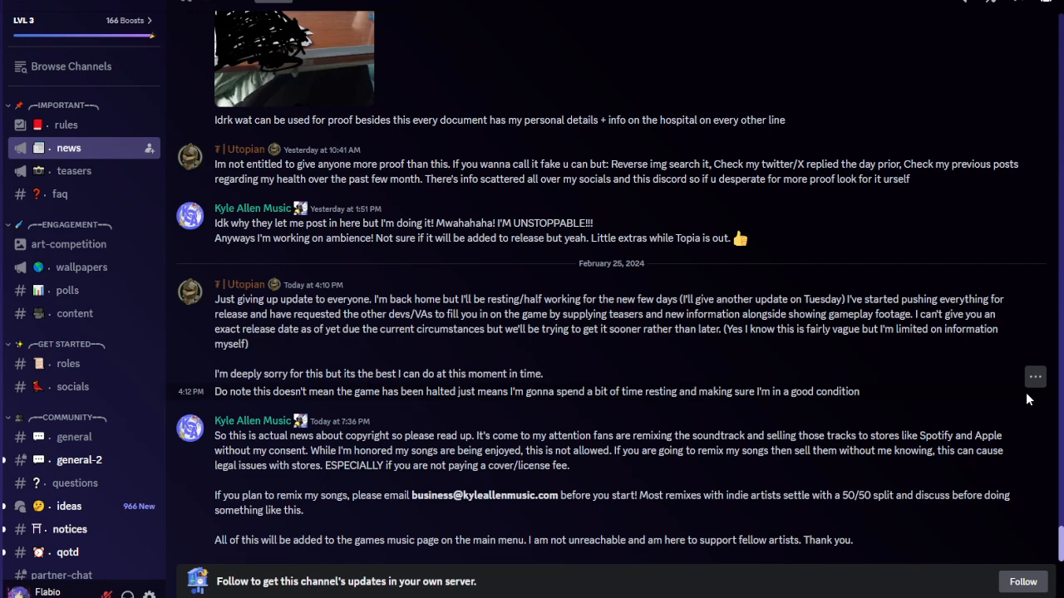
left_click(1035, 376)
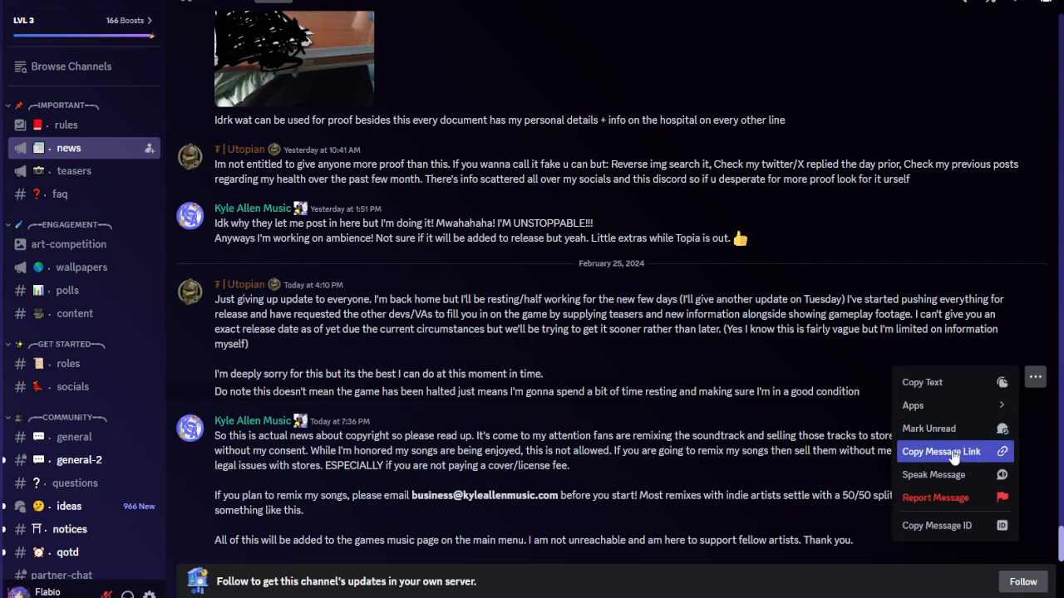
mouse_move(933, 475)
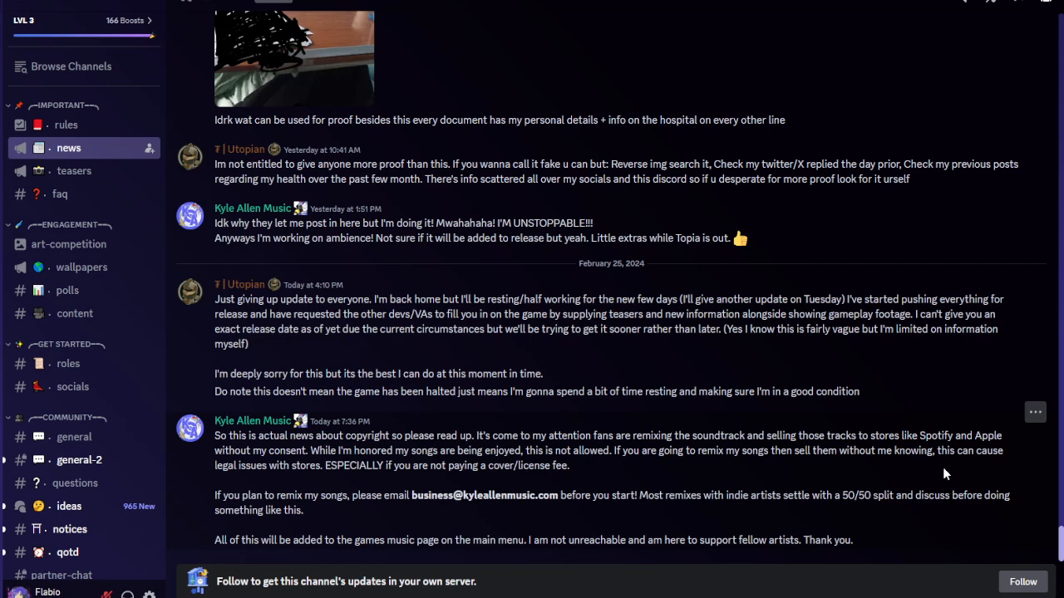
mouse_move(1017, 428)
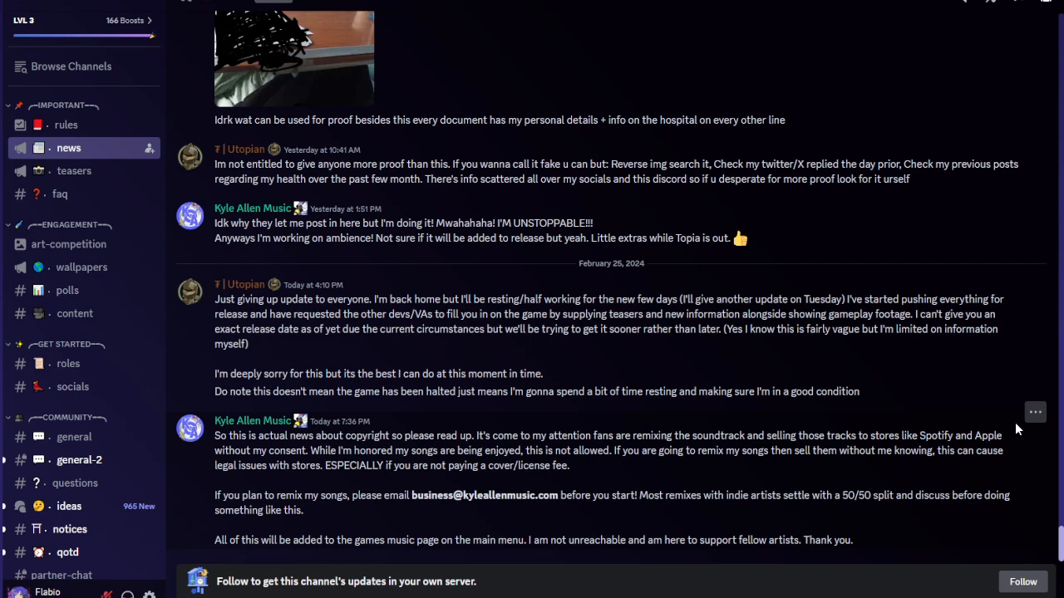
left_click(1034, 412)
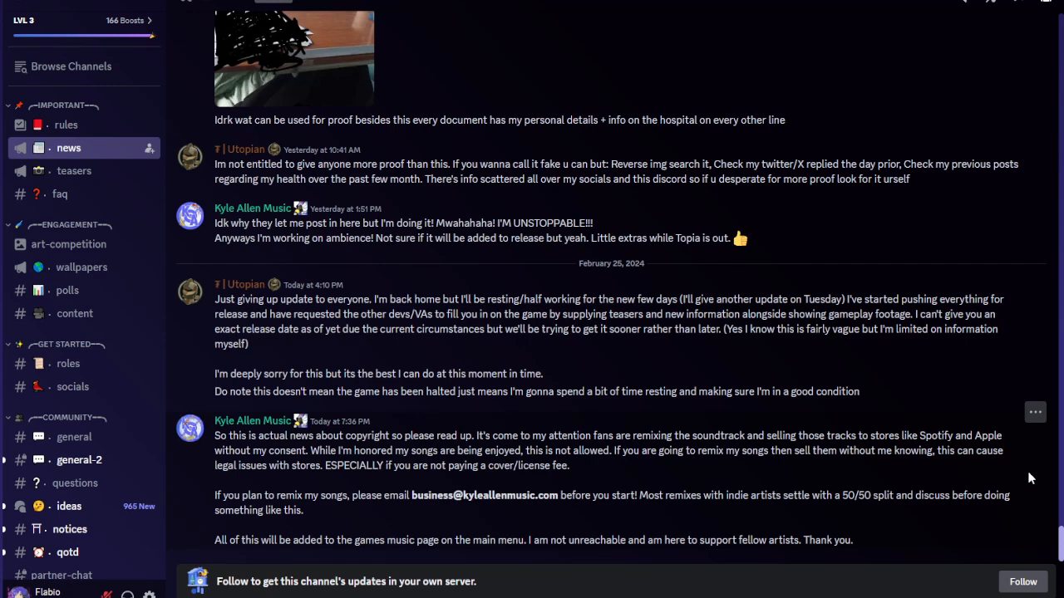
mouse_move(496, 326)
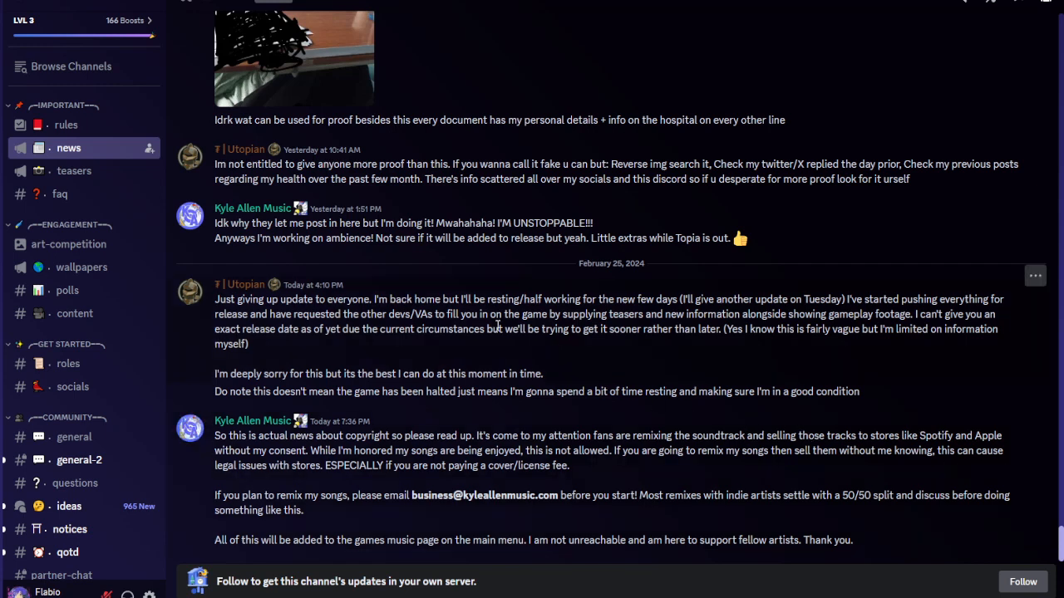
mouse_move(756, 263)
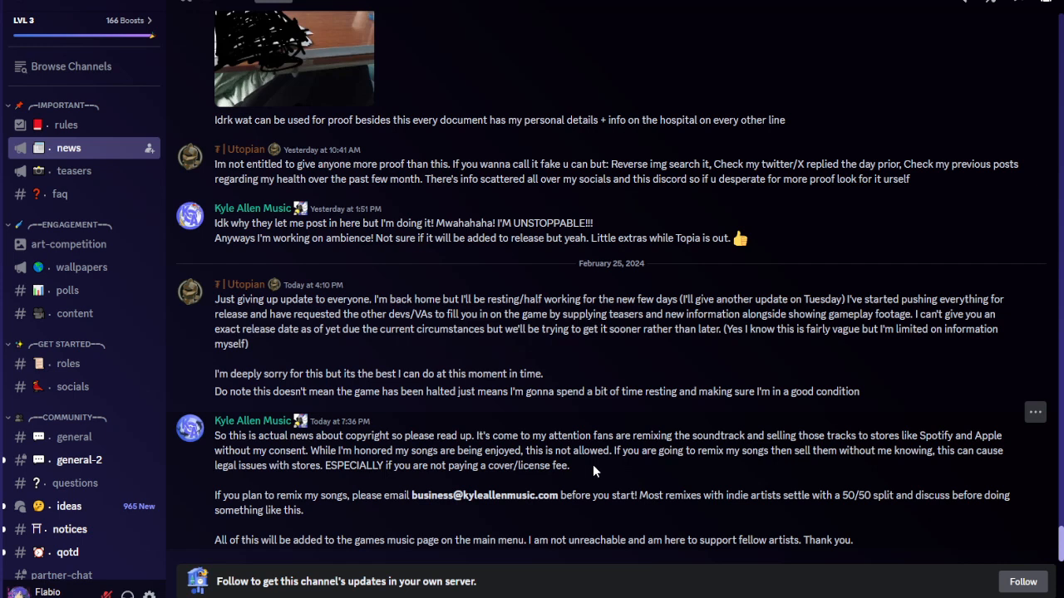
mouse_move(208, 417)
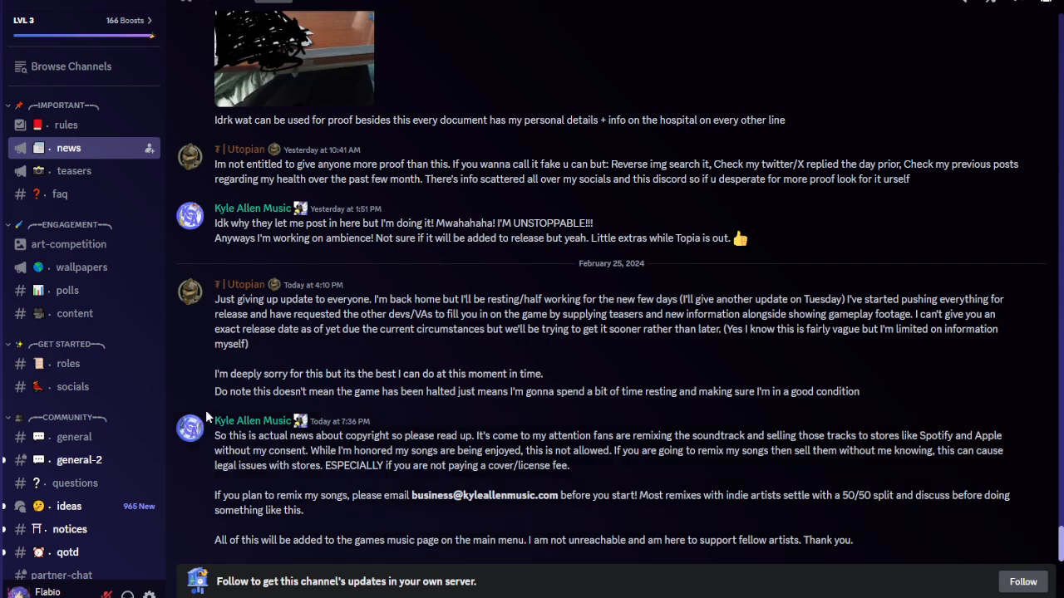
mouse_move(360, 524)
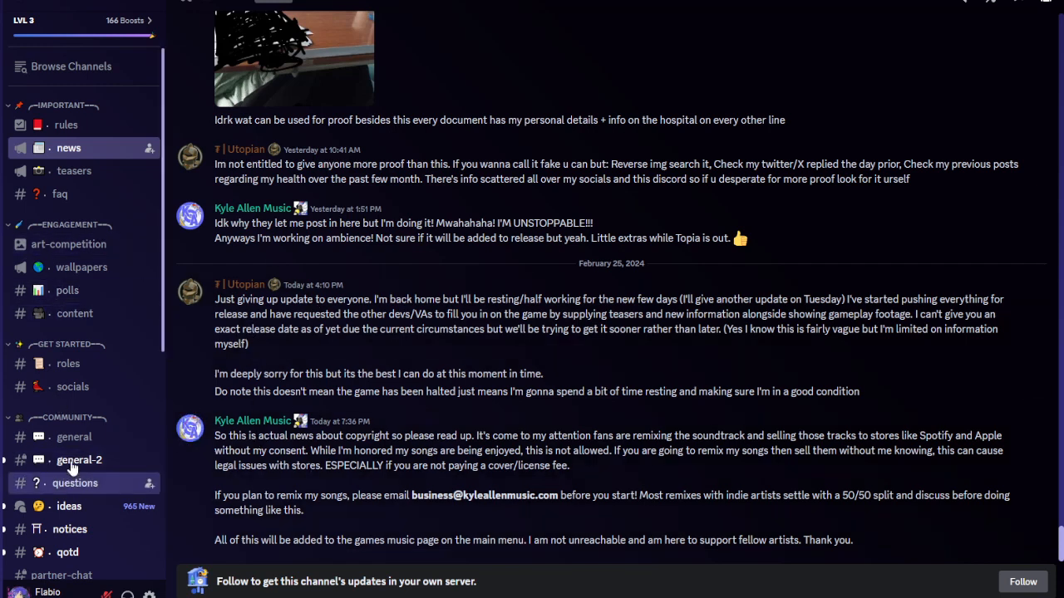
left_click(74, 436)
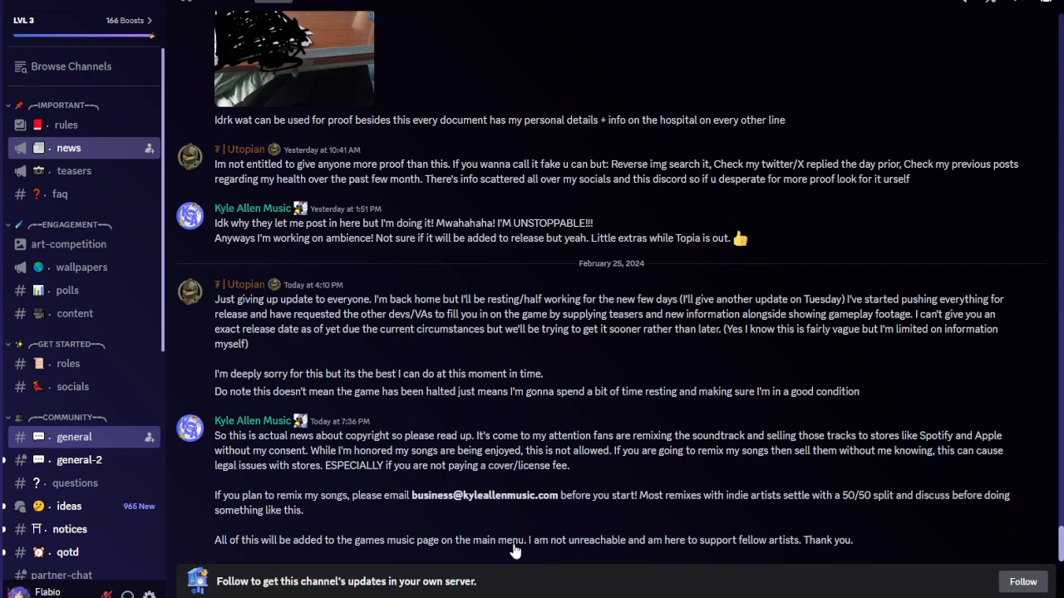
Scroll #general down to Utopian's apology for locking the channel
left_click(74, 437)
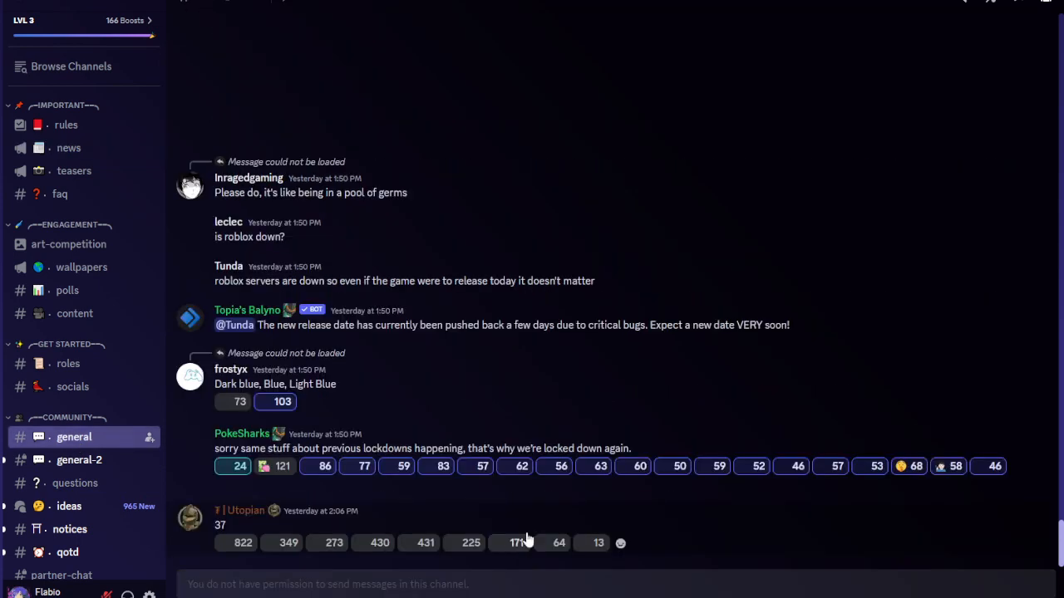
scroll("down", 3)
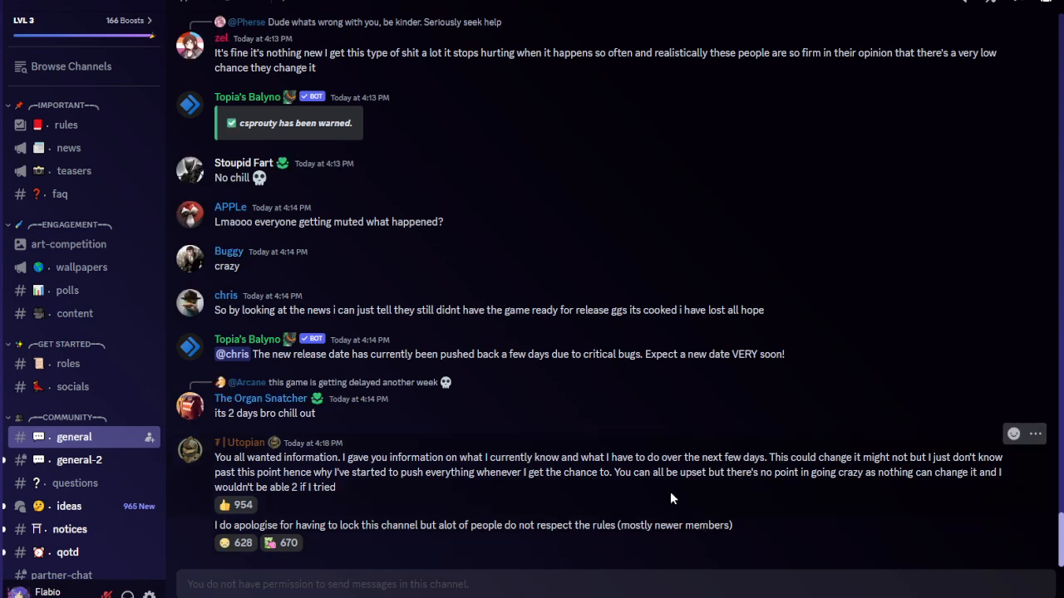
mouse_move(688, 517)
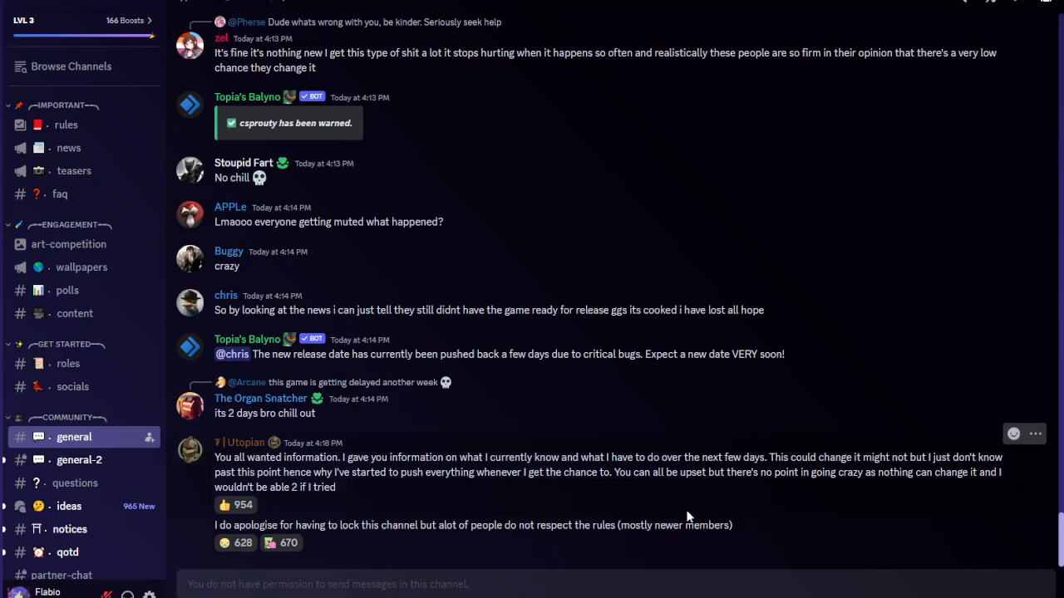
mouse_move(965, 495)
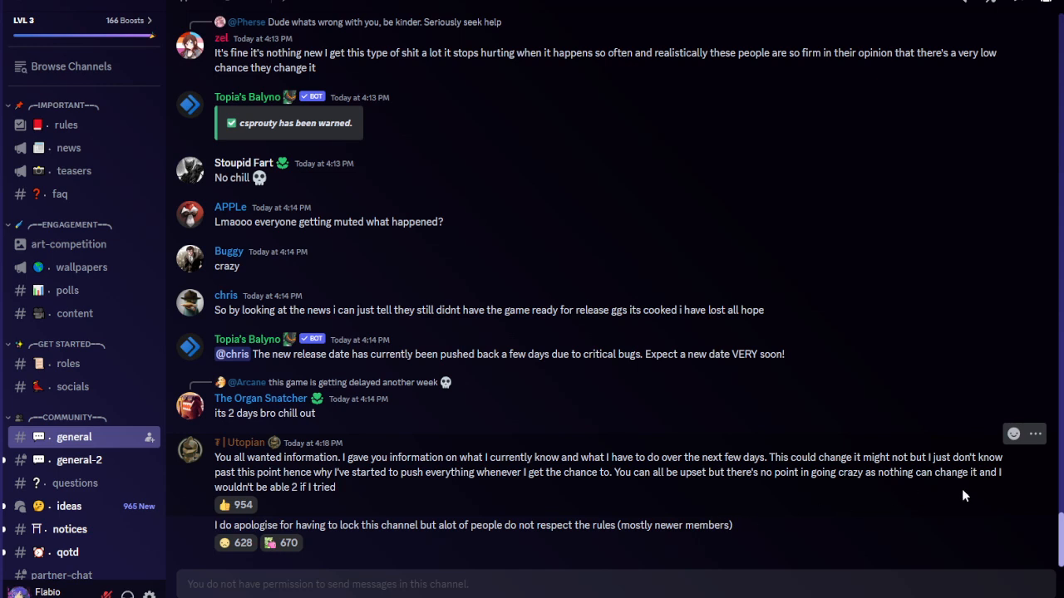
mouse_move(1034, 434)
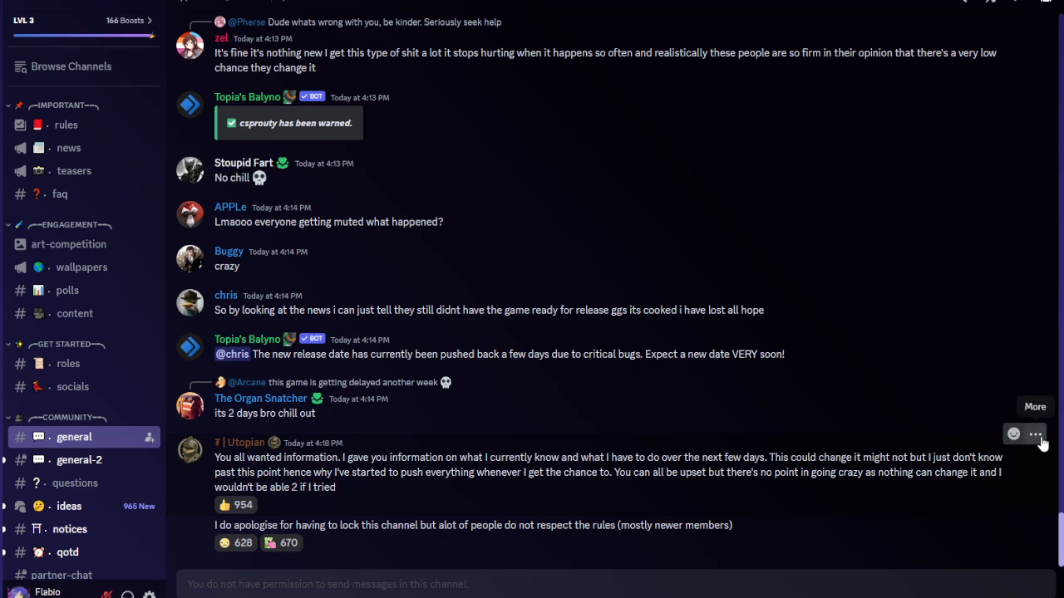
Move from the locked general chat toward the #teasers channel
left_click(1035, 433)
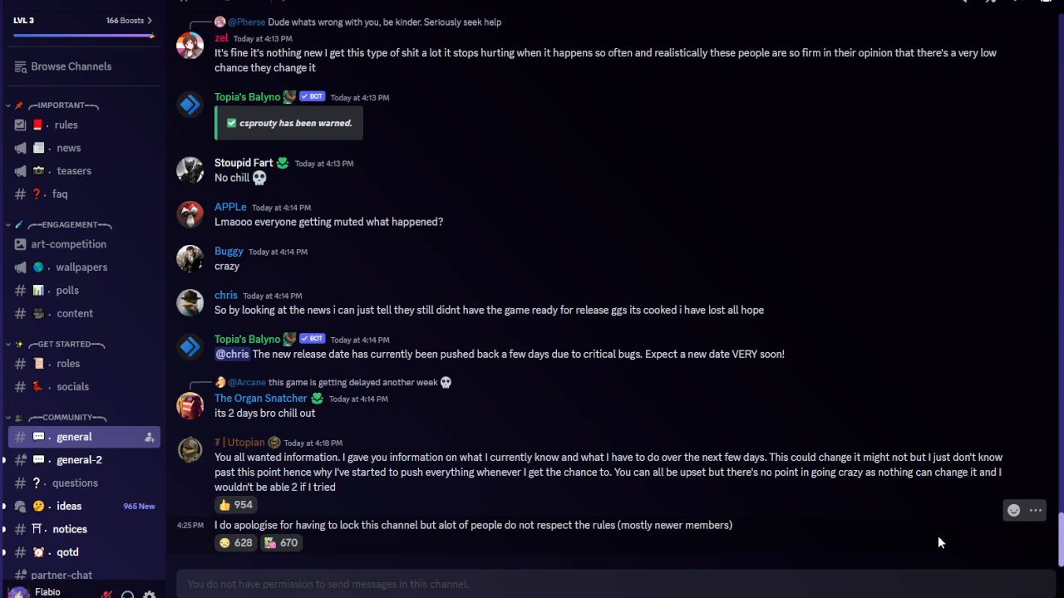
mouse_move(956, 551)
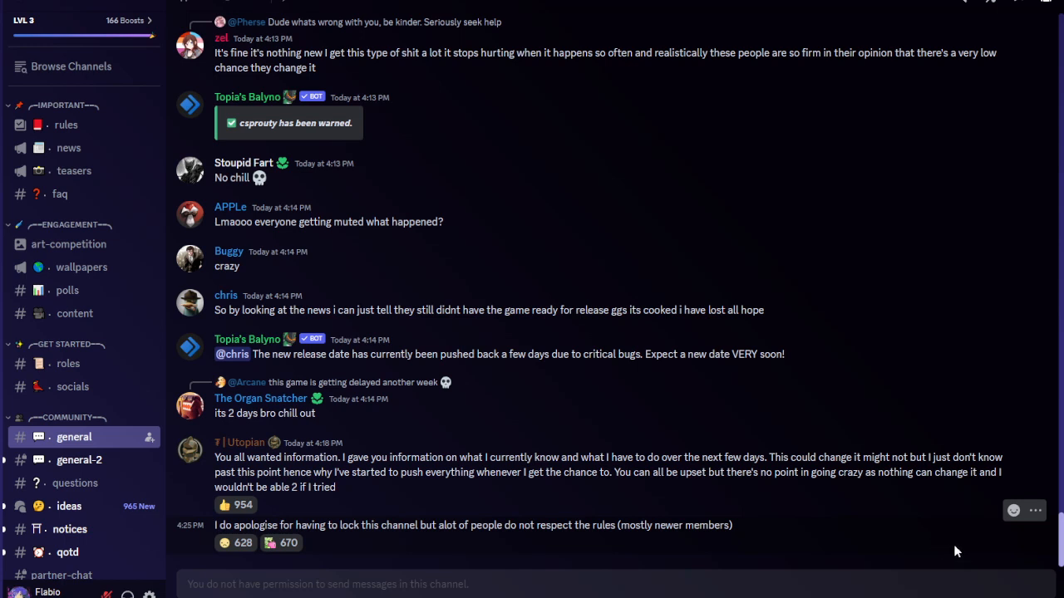
mouse_move(1036, 510)
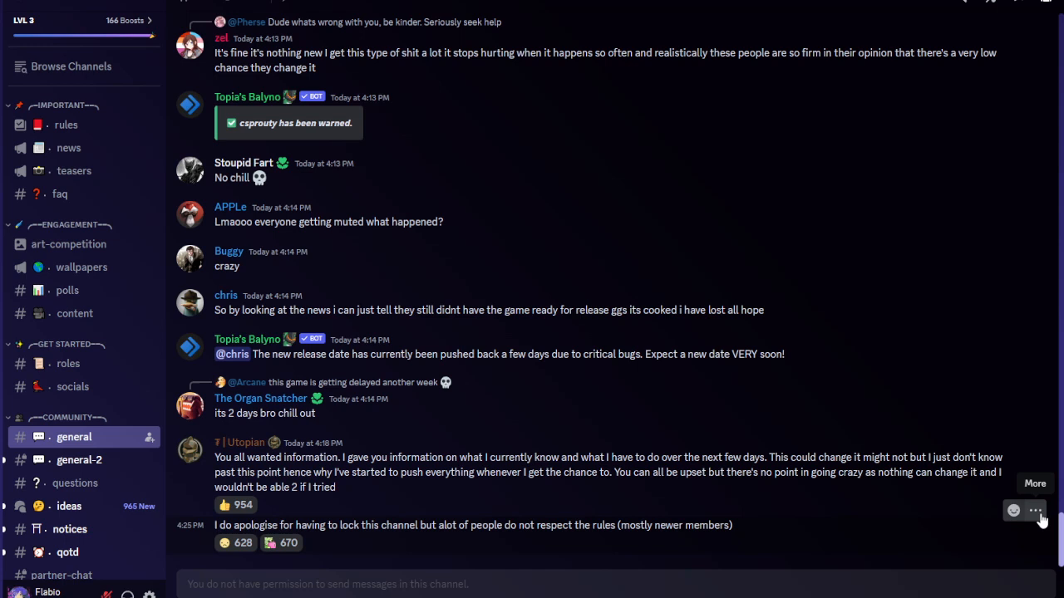
left_click(1036, 510)
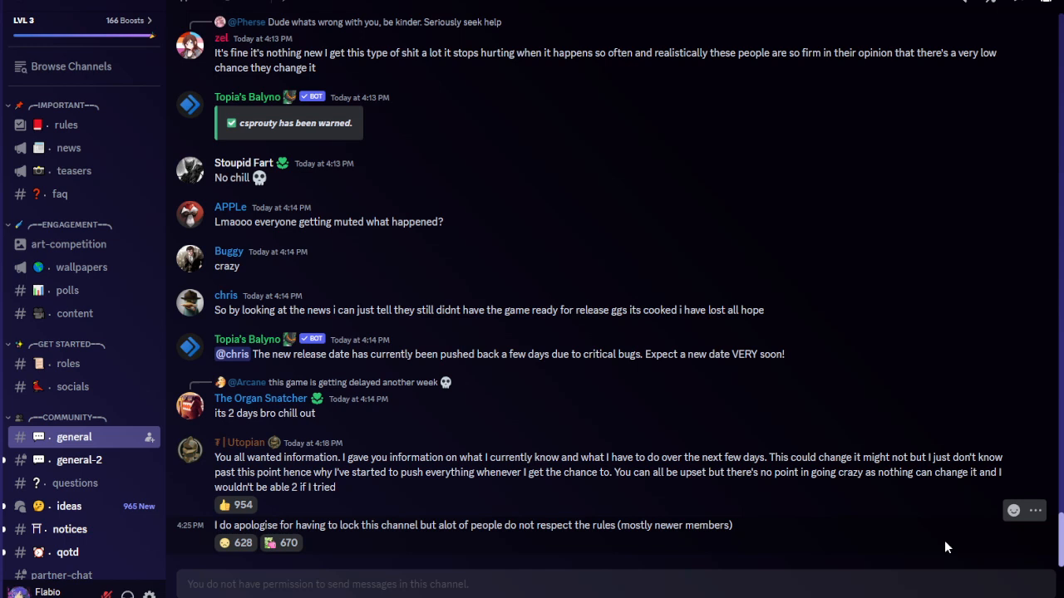
mouse_move(931, 542)
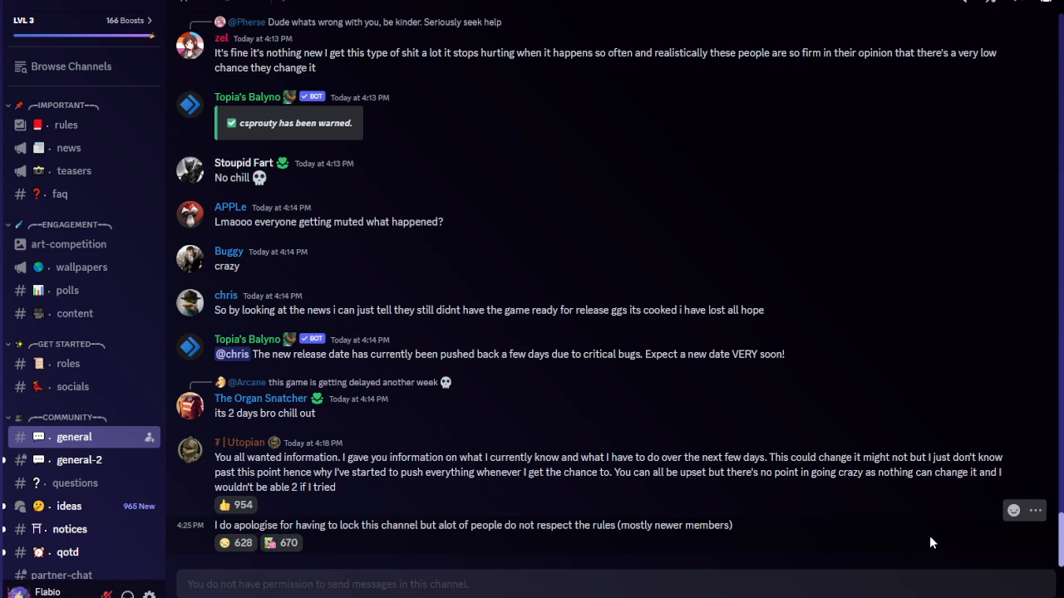
mouse_move(673, 484)
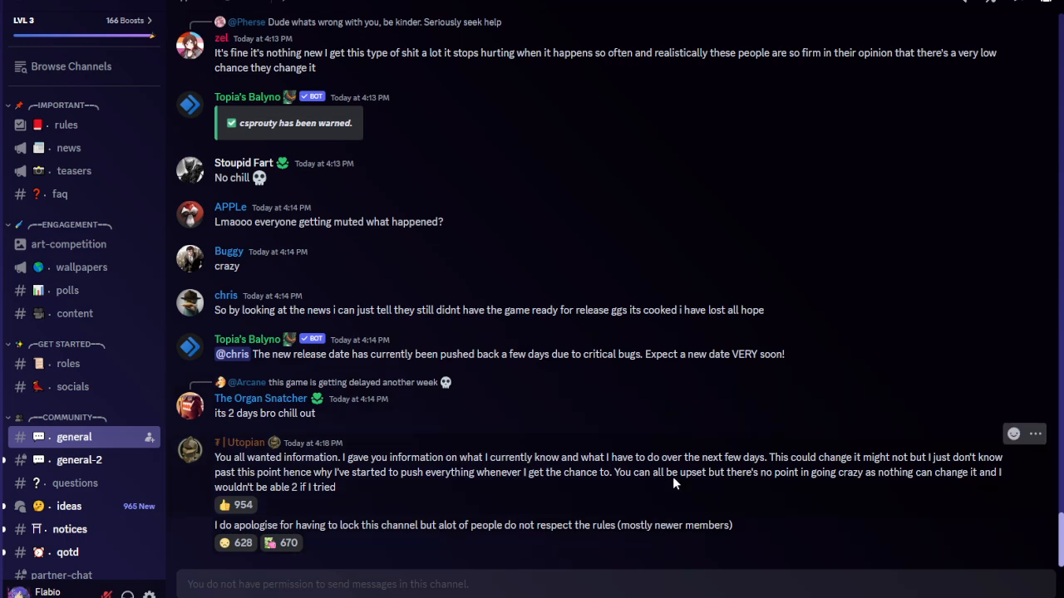
mouse_move(799, 490)
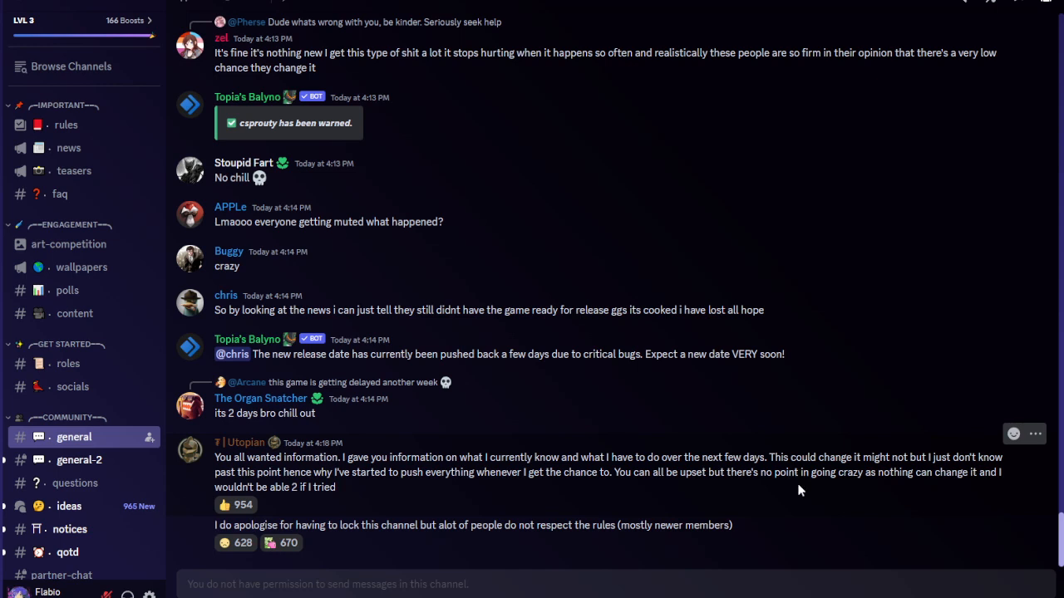
mouse_move(487, 438)
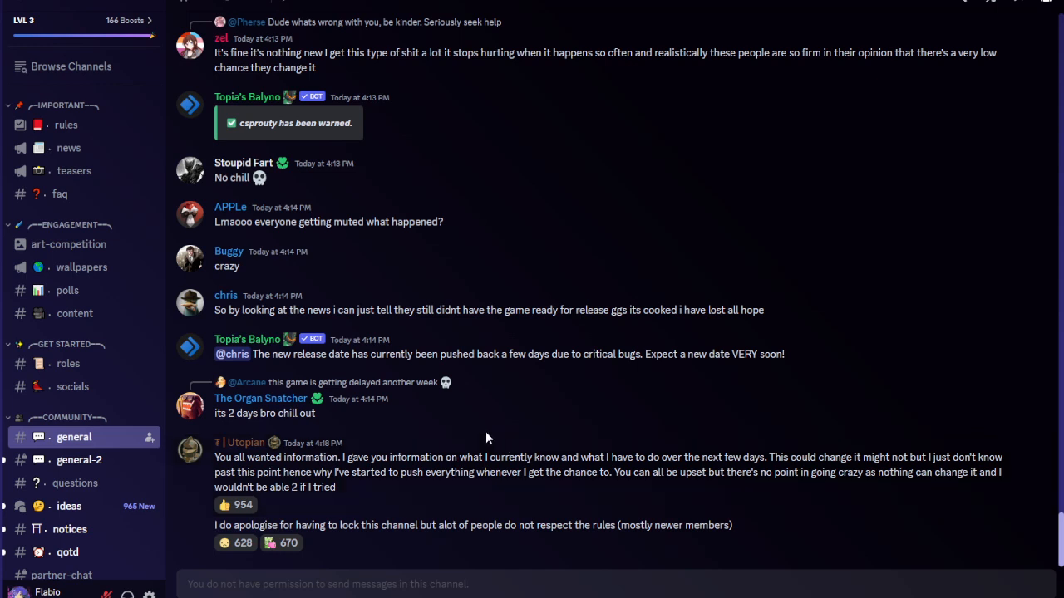
mouse_move(486, 438)
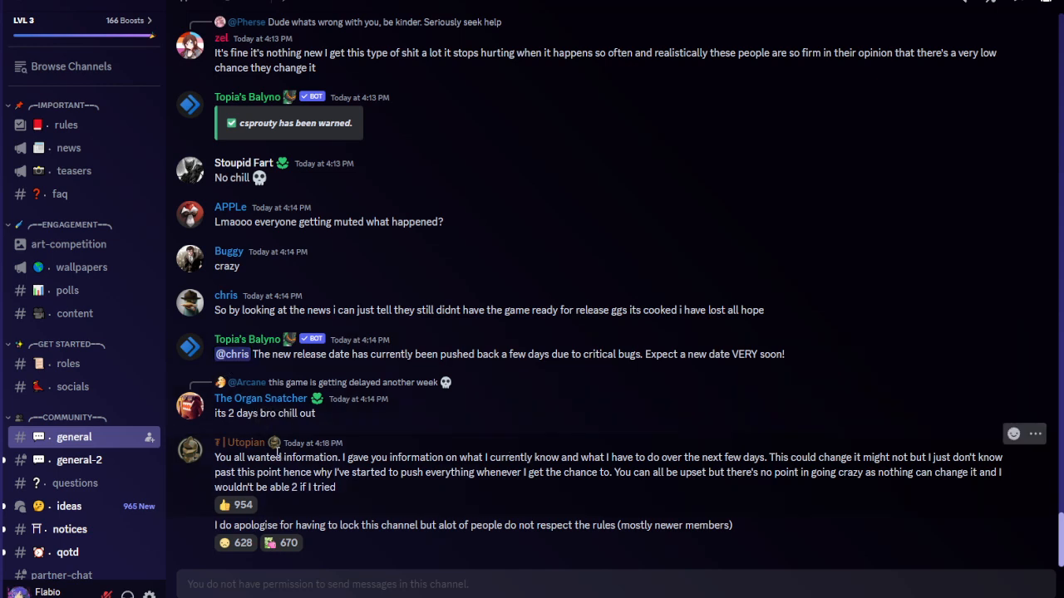
mouse_move(472, 394)
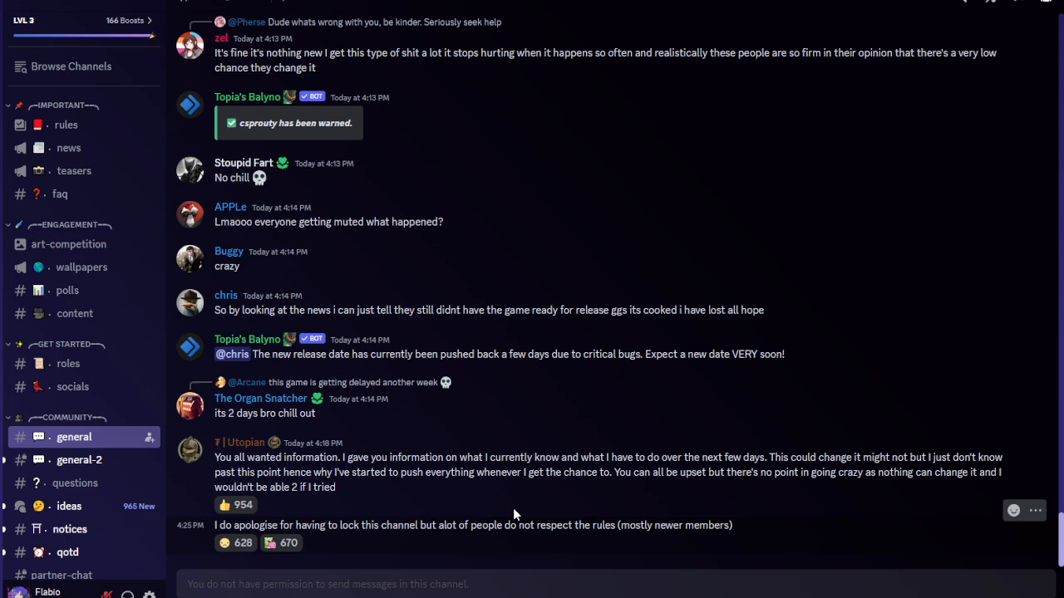
mouse_move(211, 460)
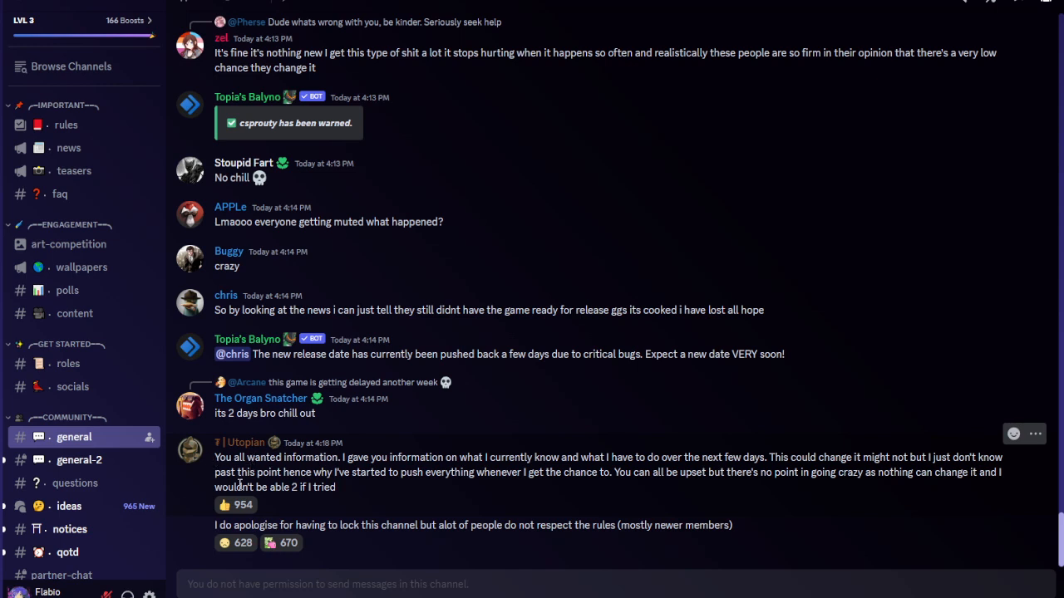
mouse_move(108, 171)
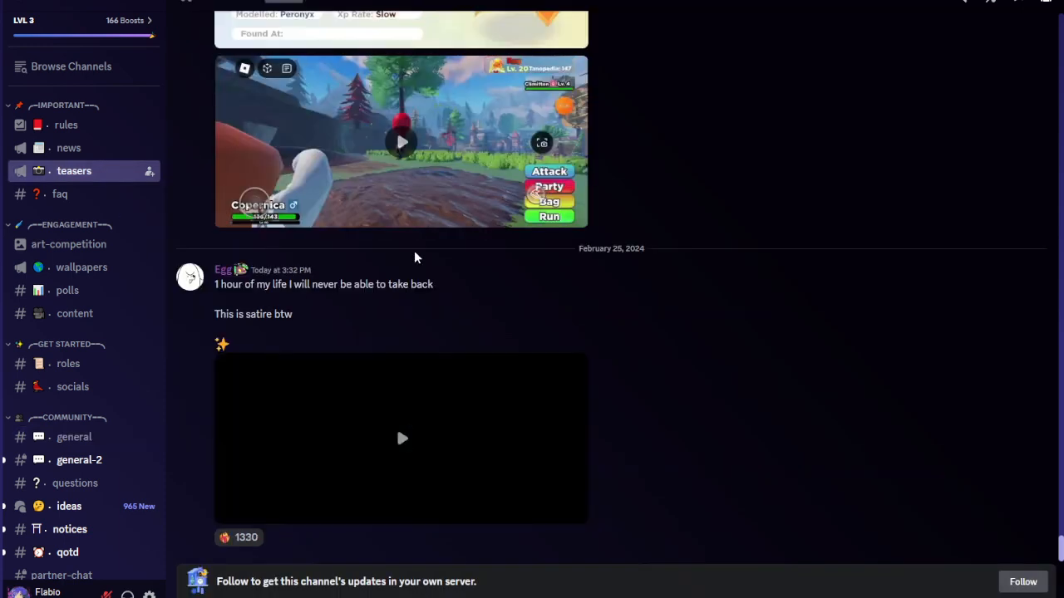
Play Egg's February 25 teaser video in #teasers, pausing and resuming it
left_click(238, 537)
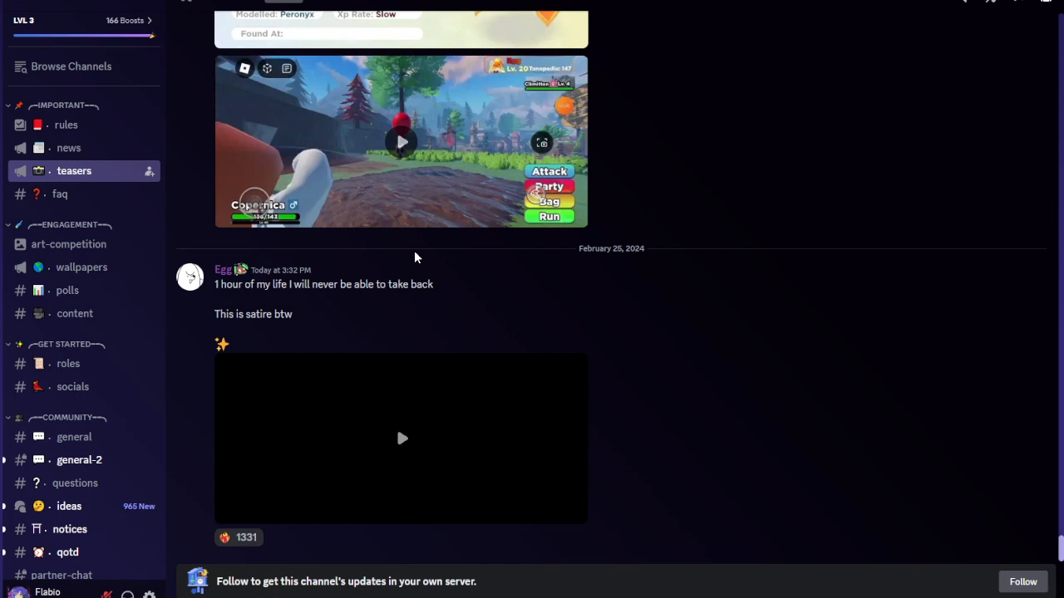
mouse_move(436, 396)
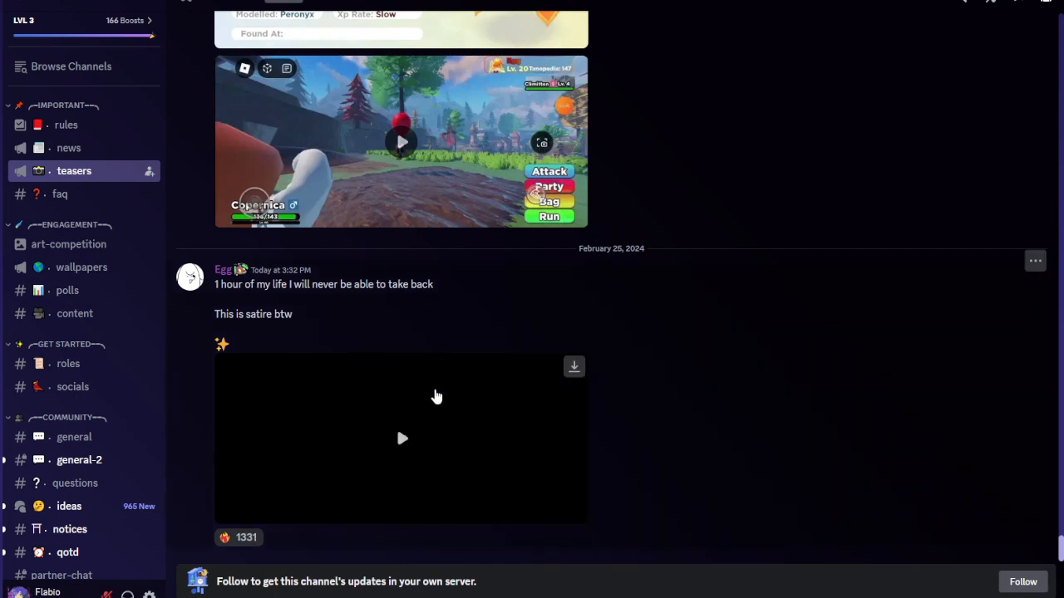
left_click(402, 438)
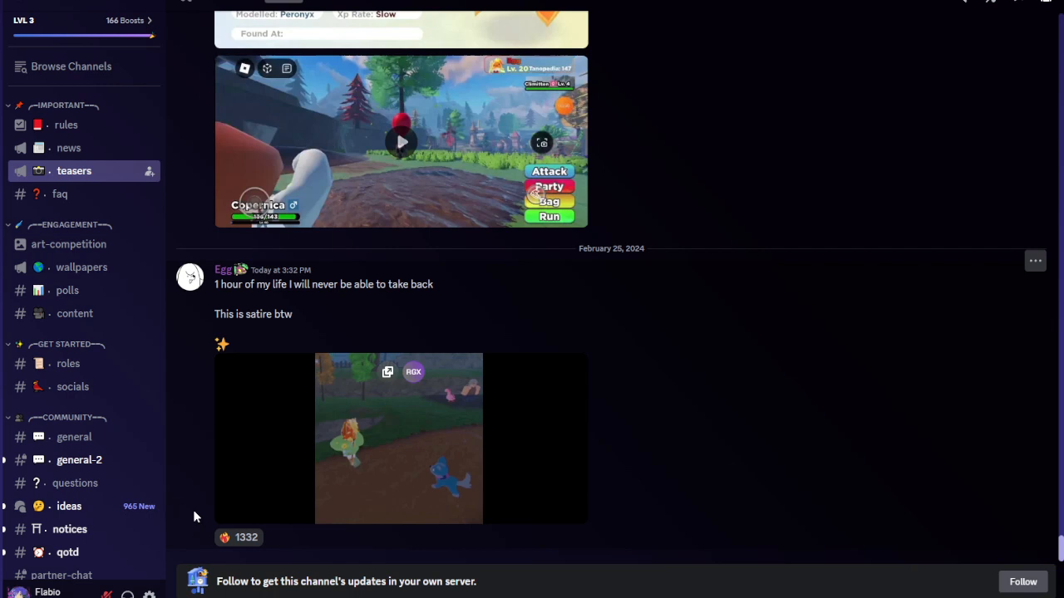
left_click(399, 439)
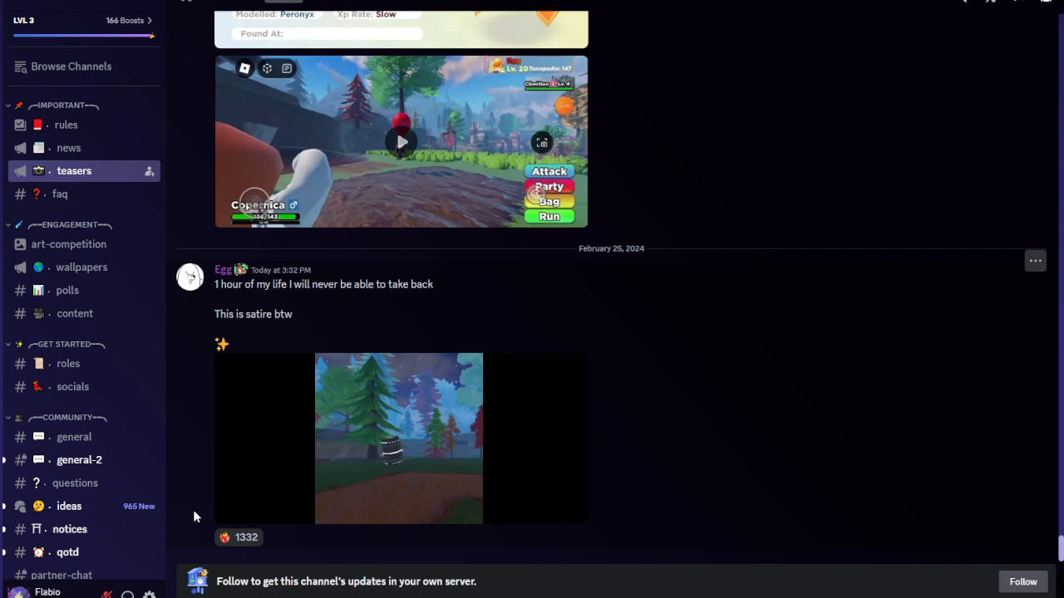
left_click(401, 439)
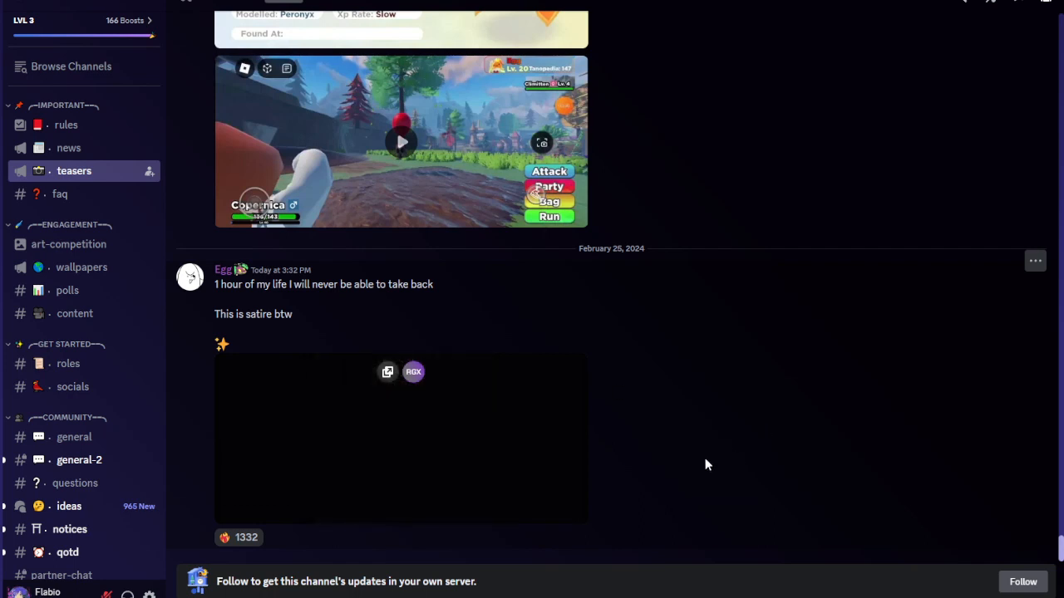
mouse_move(692, 450)
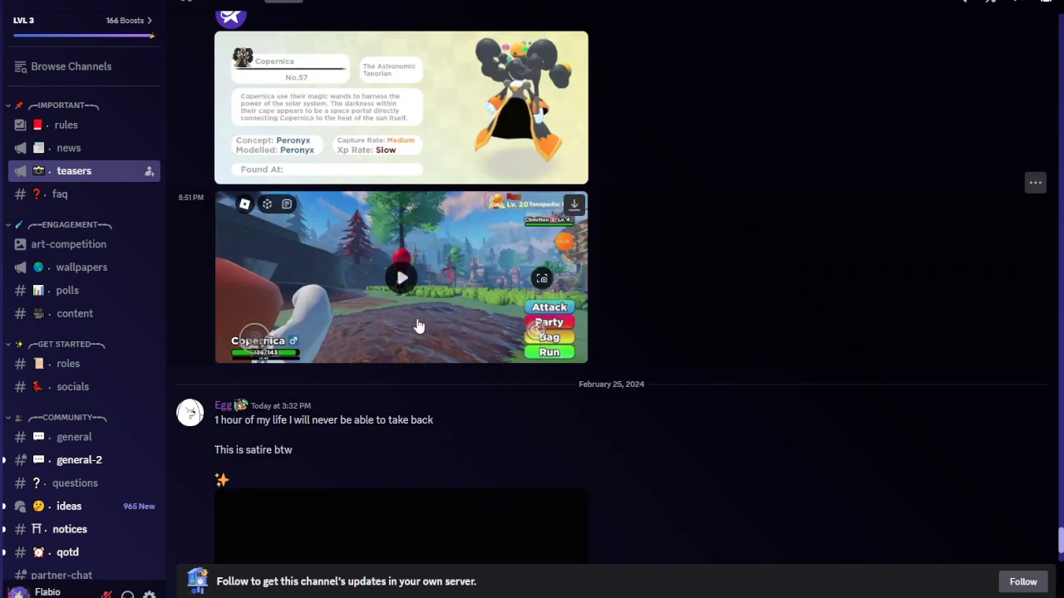
Play Egg's February 24 Copernica gameplay teaser through to its end
left_click(401, 278)
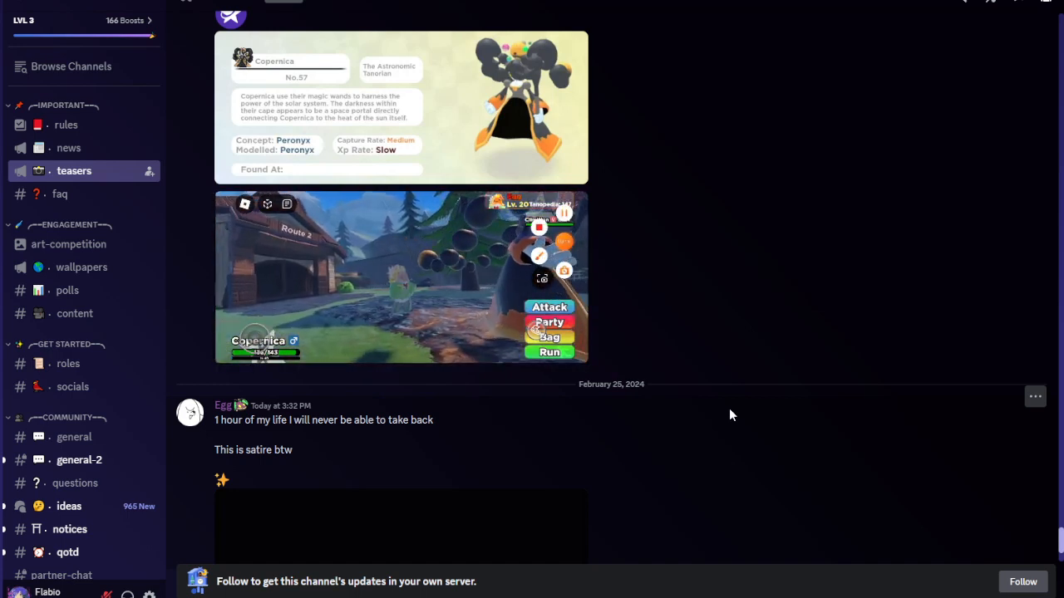
left_click(401, 277)
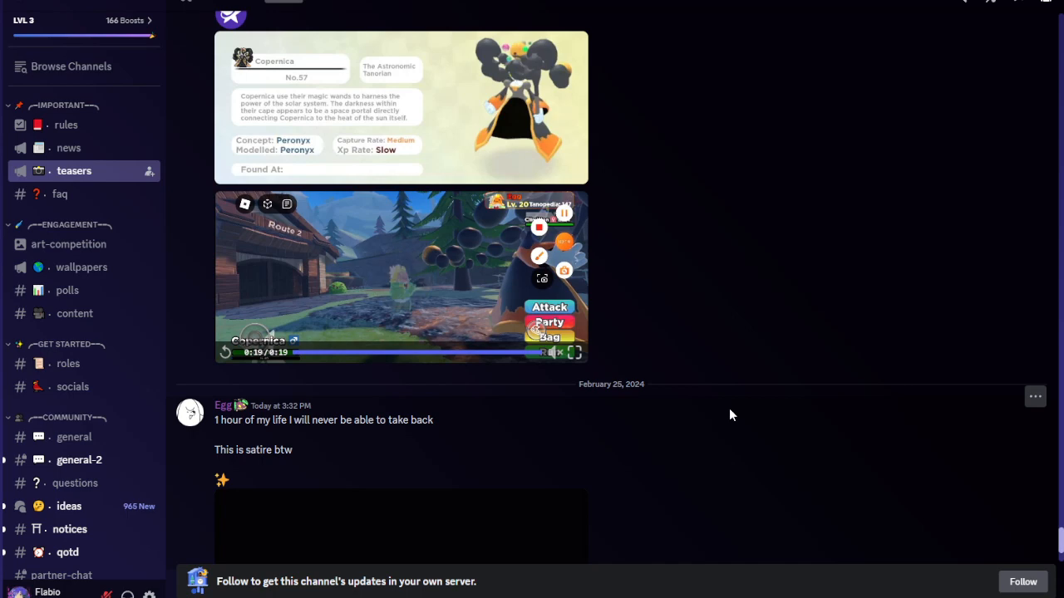
scroll("up", 3)
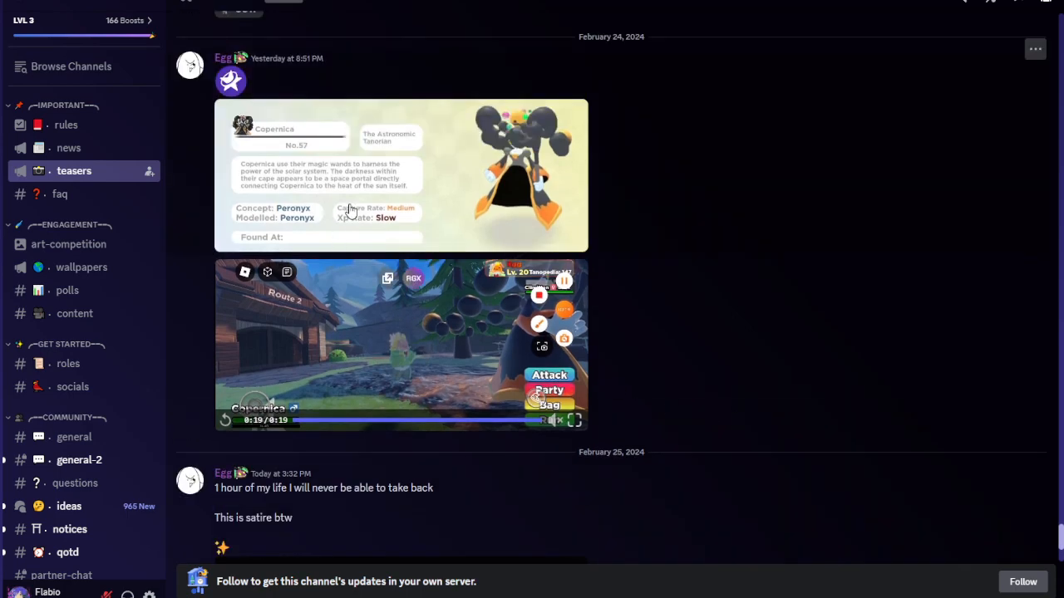
left_click(402, 175)
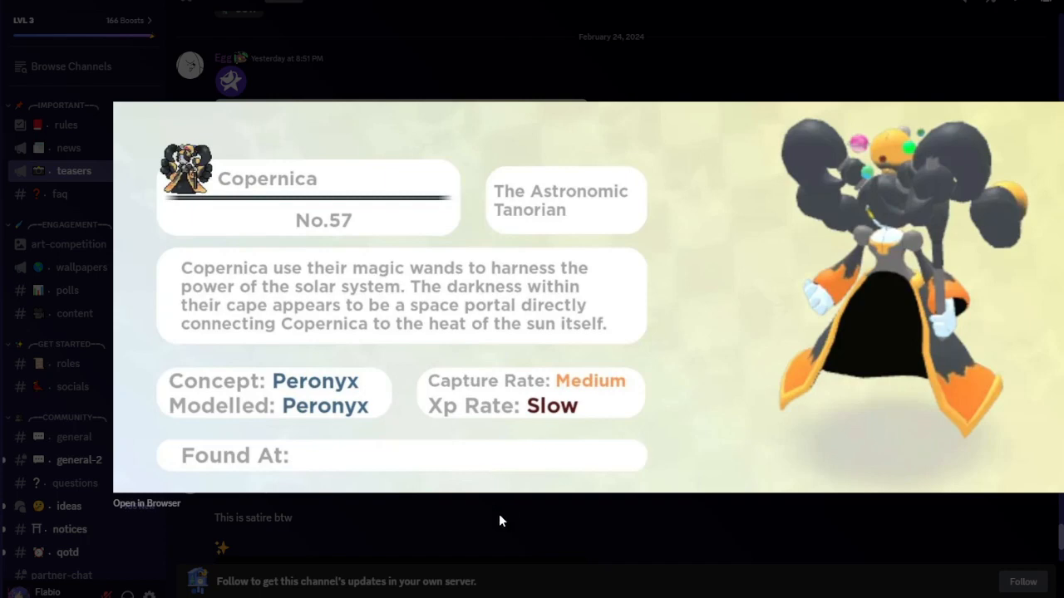
mouse_move(528, 483)
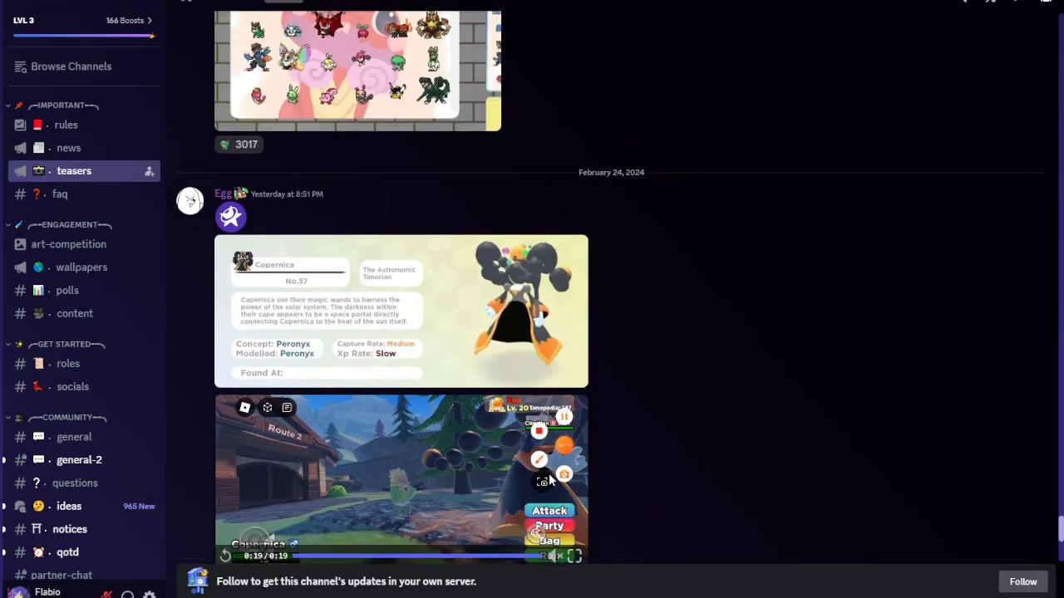
left_click(401, 310)
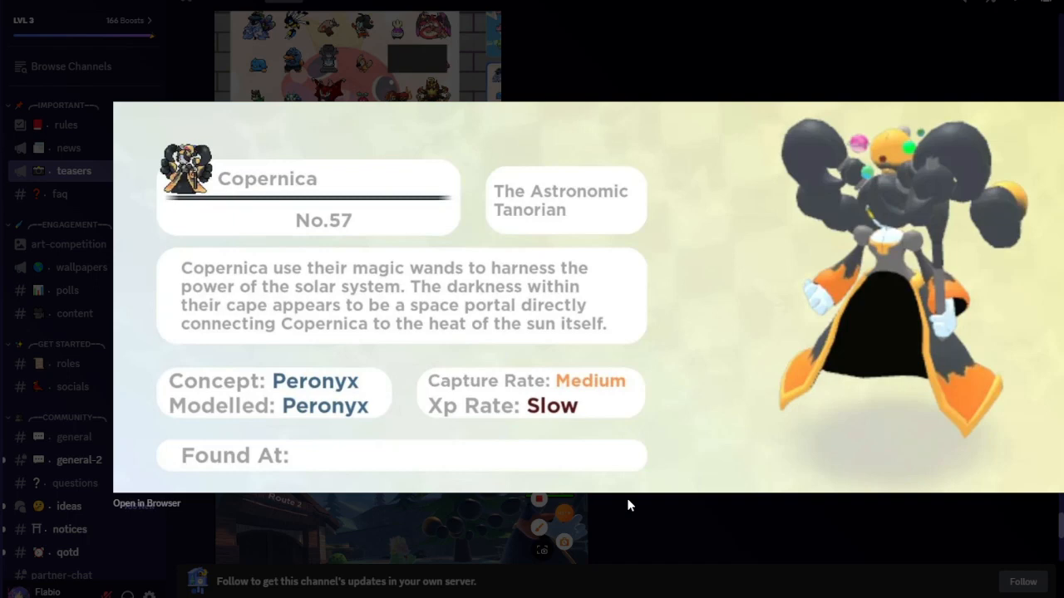
mouse_move(547, 530)
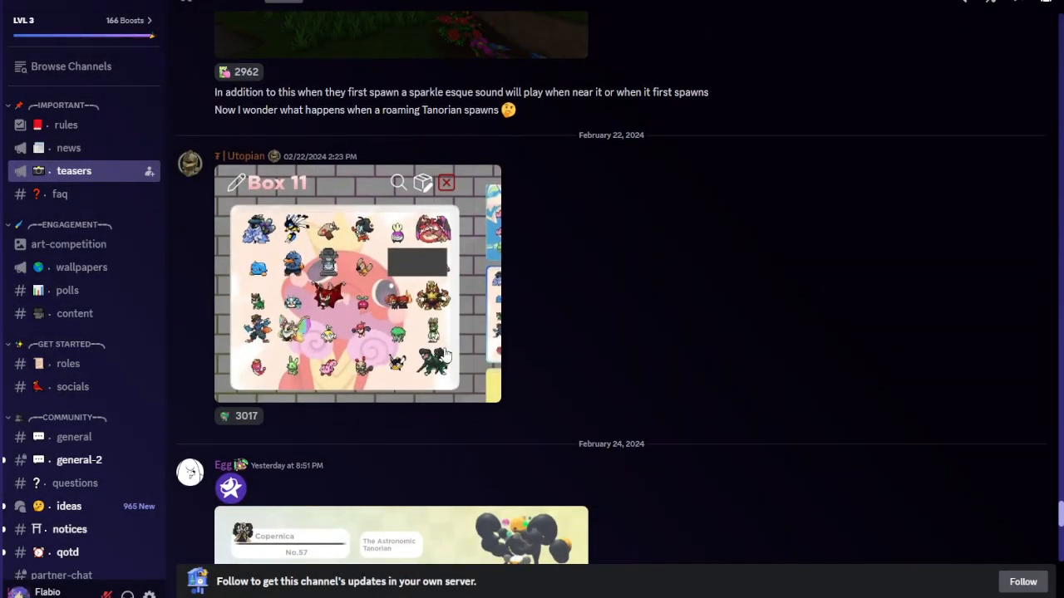
left_click(357, 283)
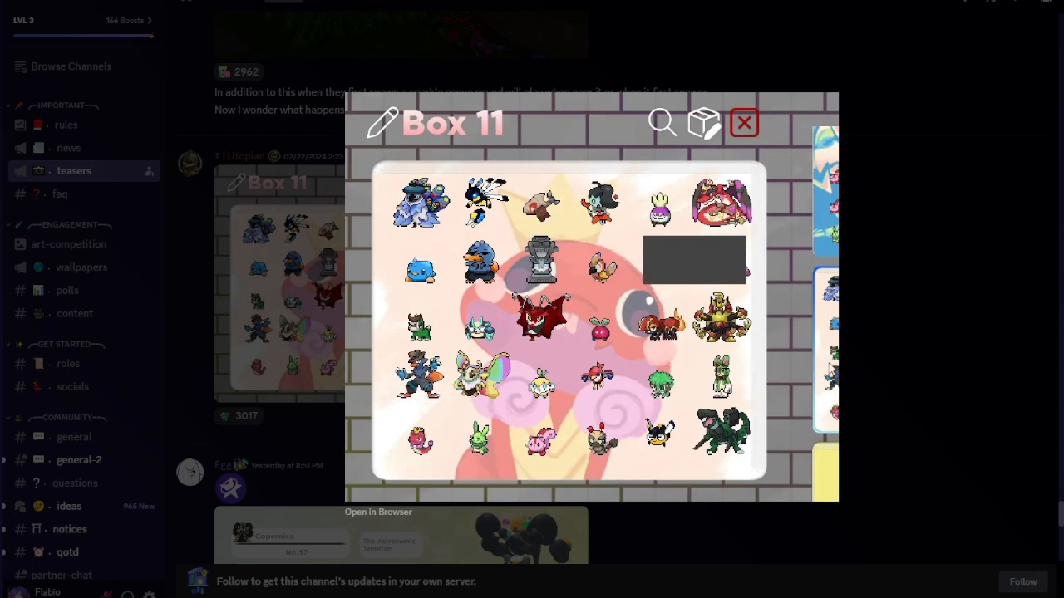
left_click(743, 123)
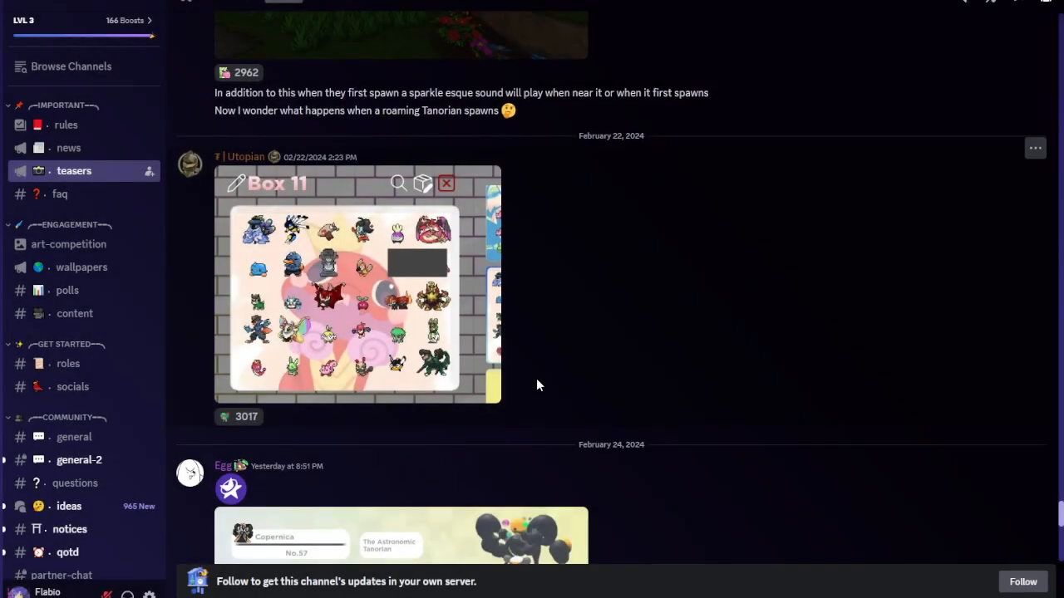
scroll("up", 3)
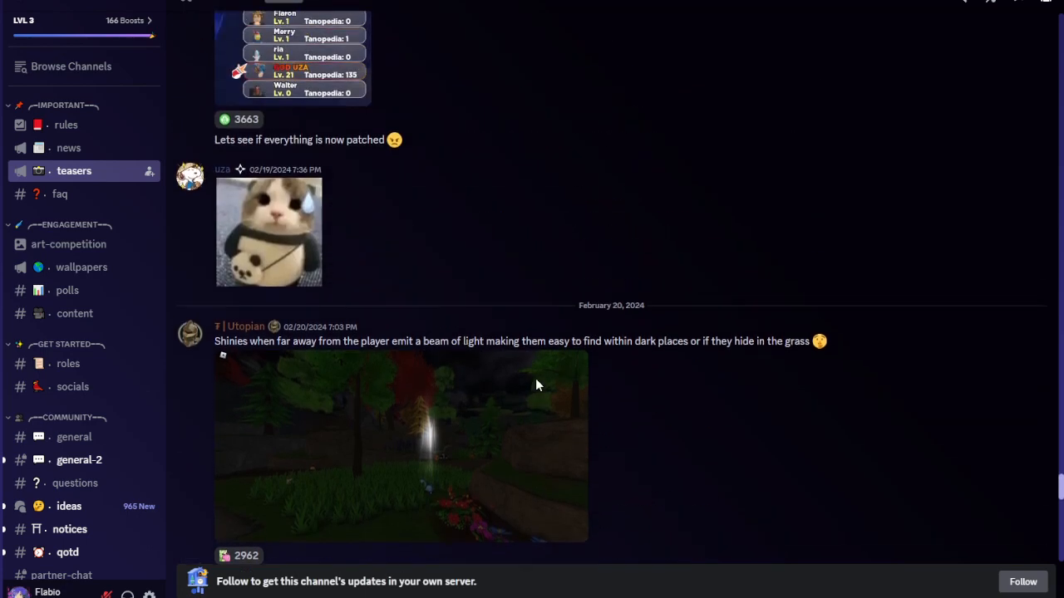
scroll("up", 3)
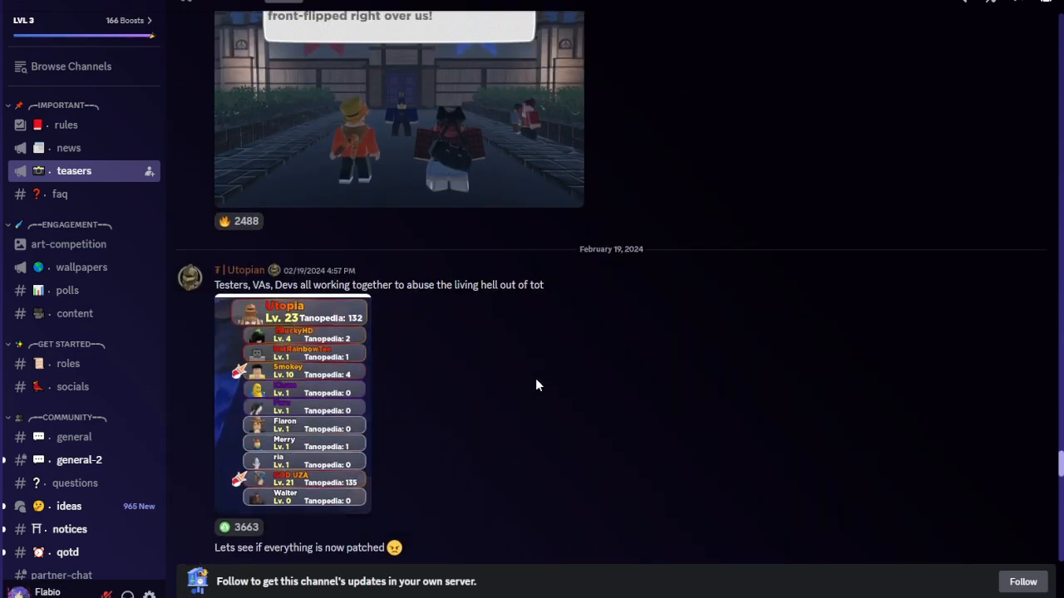
scroll("up", 3)
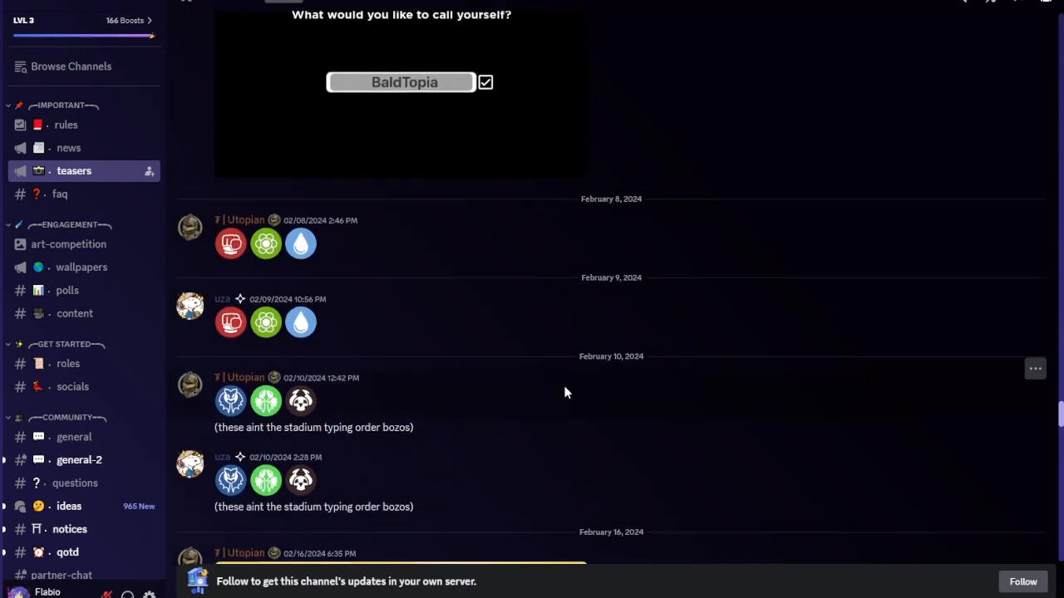
mouse_move(605, 400)
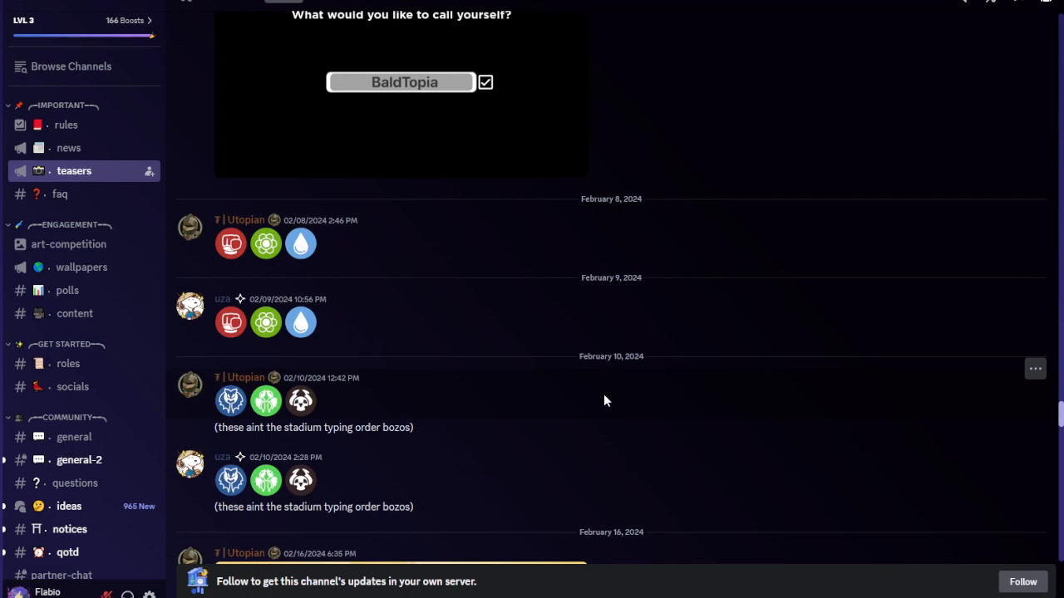
scroll("down", 3)
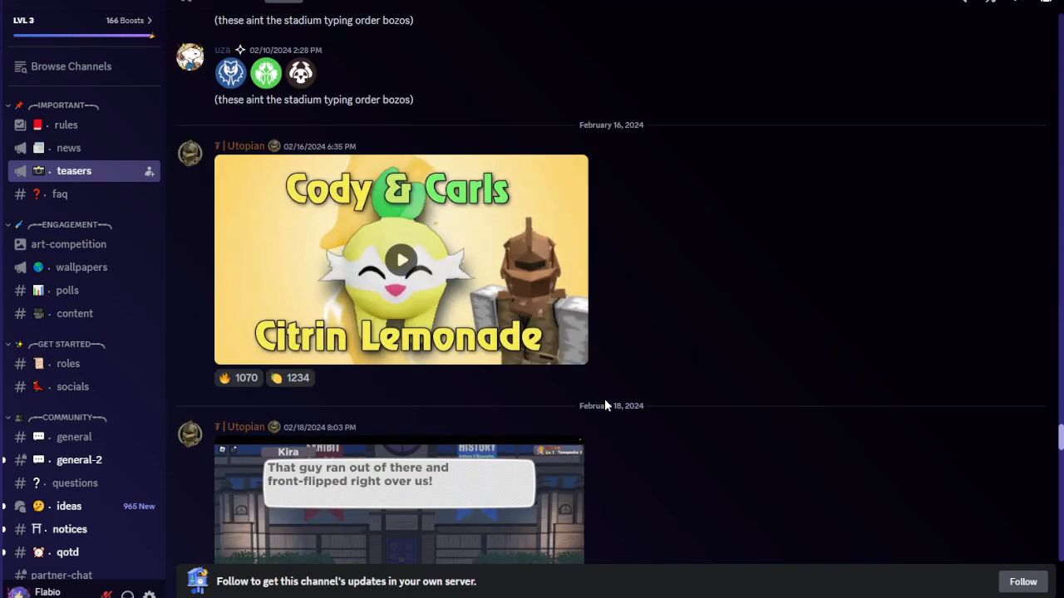
scroll("down", 3)
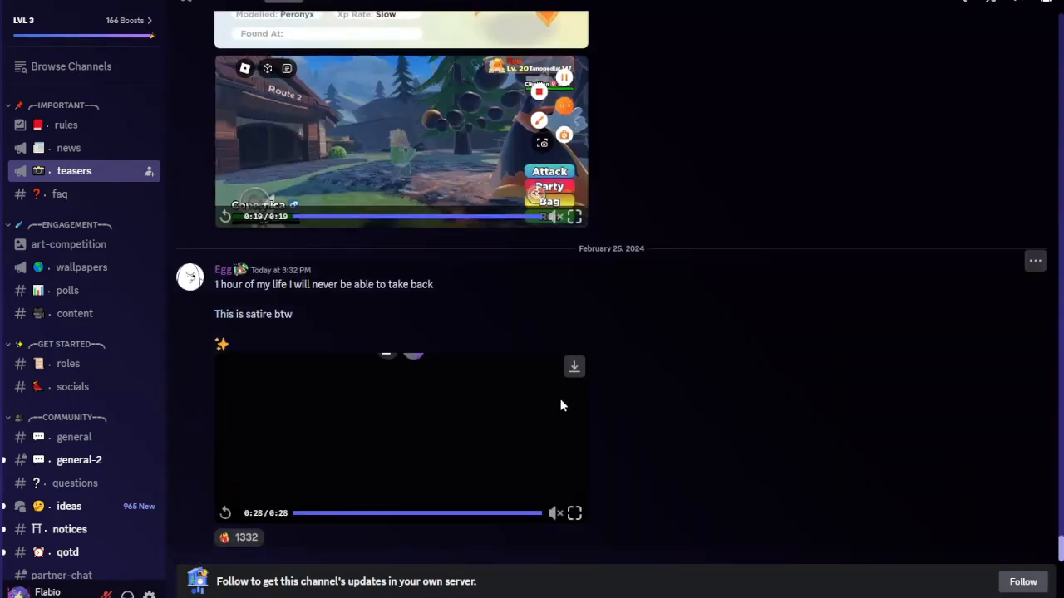